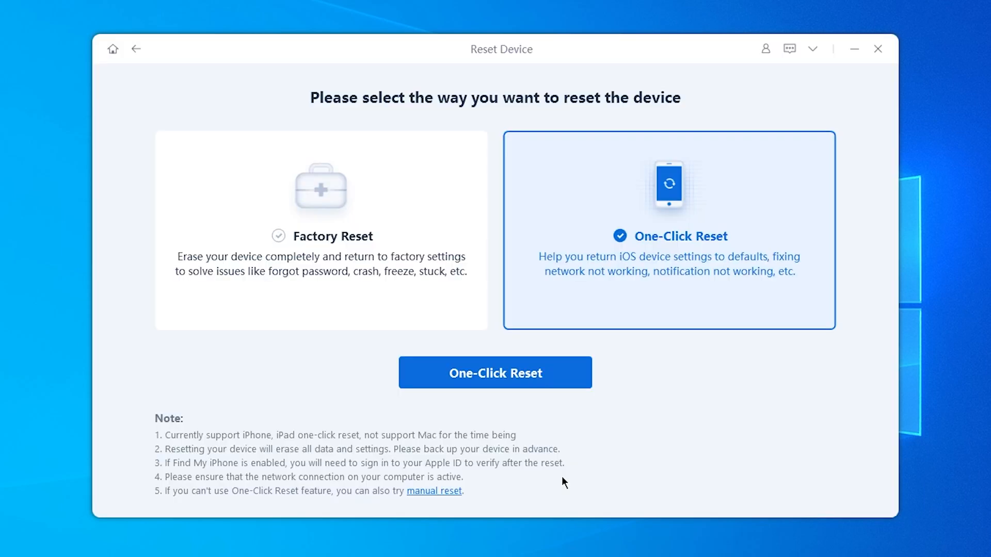
- Run the One-Click Reset and confirm erasing all data and settings on the iPhone
click(495, 372)
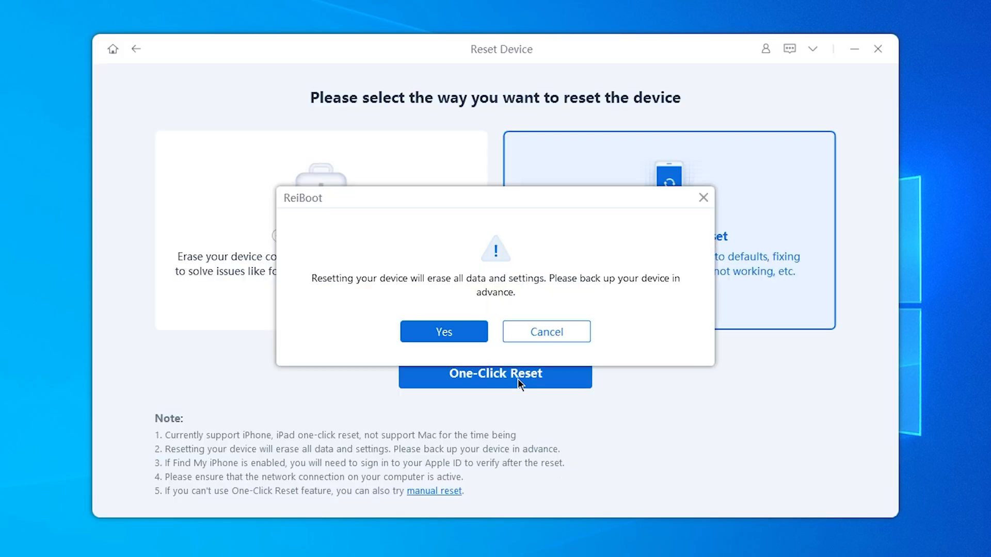
click(444, 332)
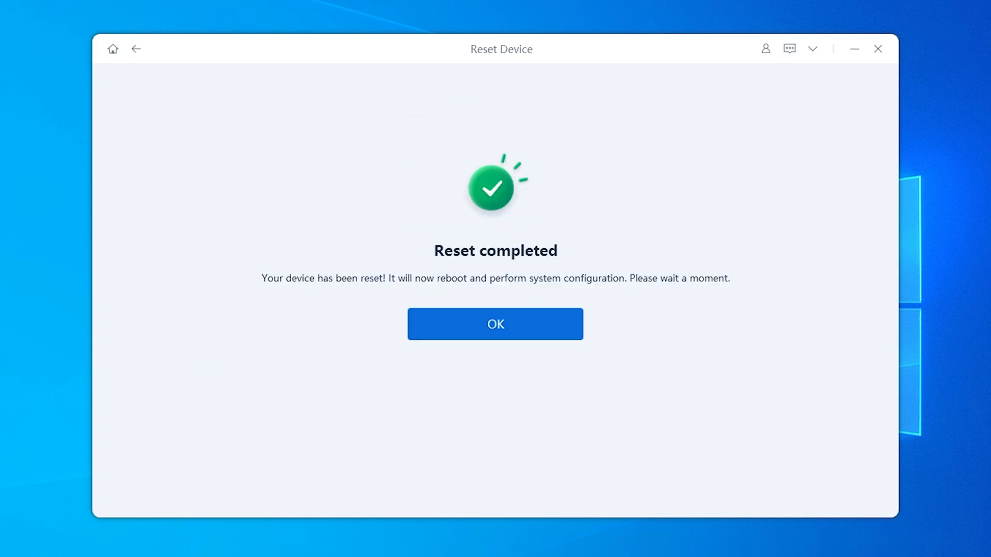
- Acknowledge the finished reset, choose Factory Reset and request the firmware 18.5 download
click(495, 324)
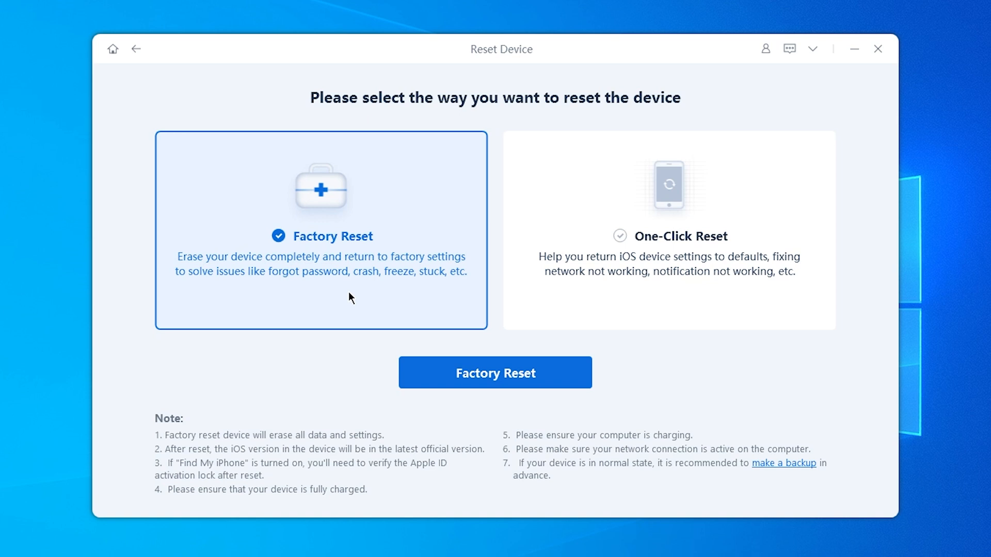
click(496, 373)
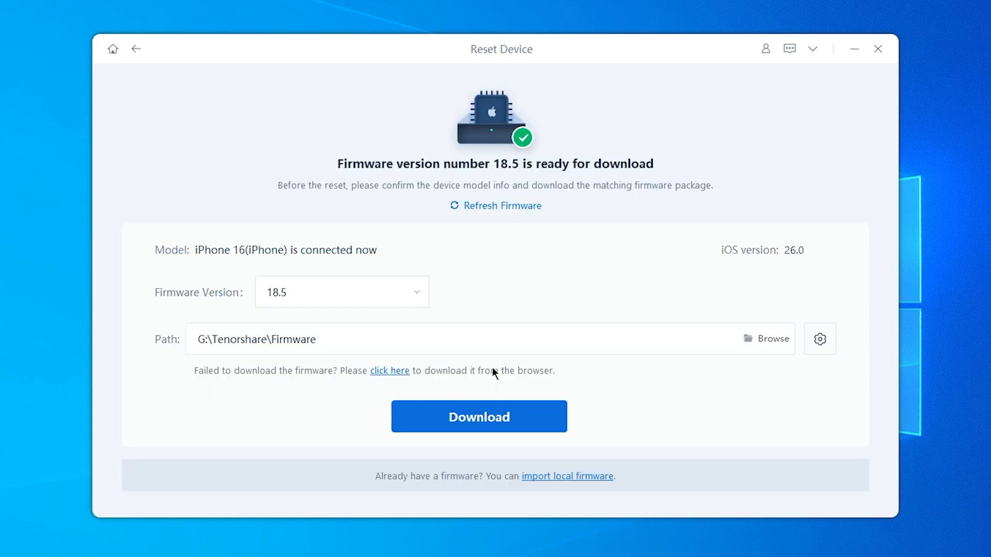
click(479, 416)
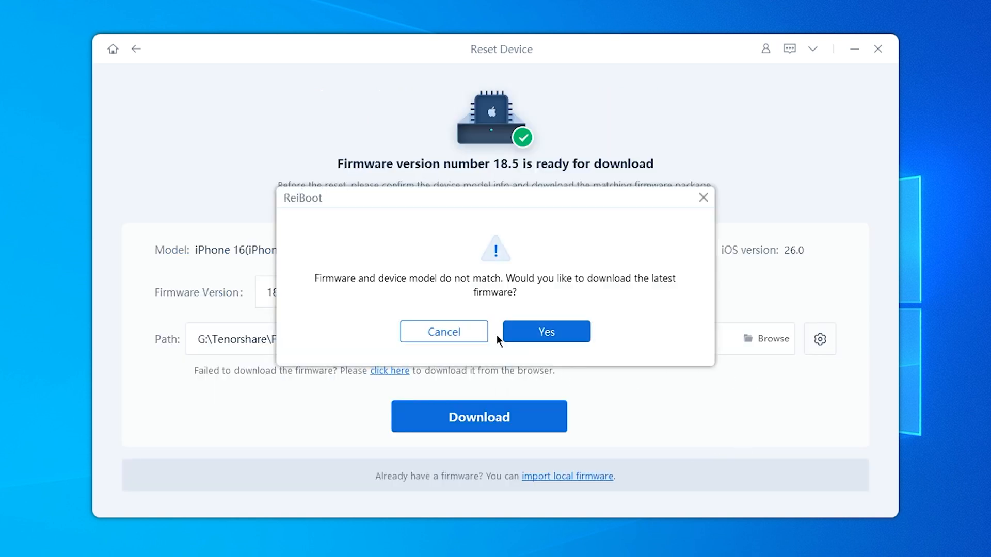
- Agree to the latest matching firmware and start the Factory Reset with package 18.5
click(546, 332)
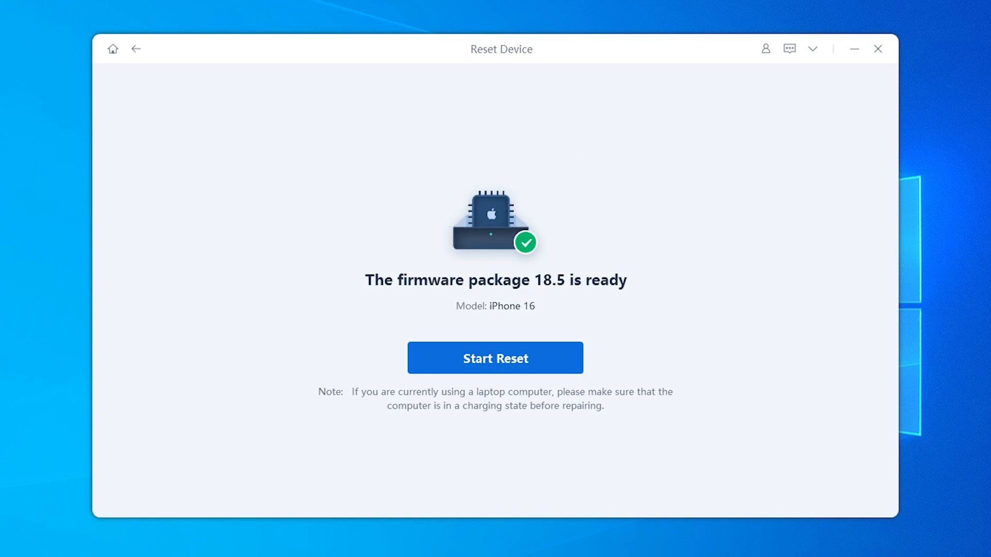
click(496, 358)
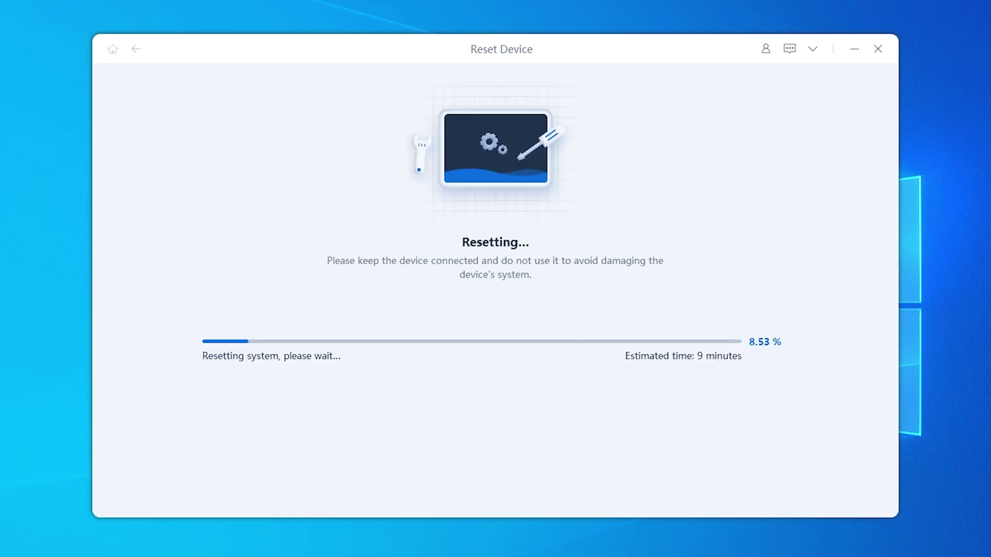